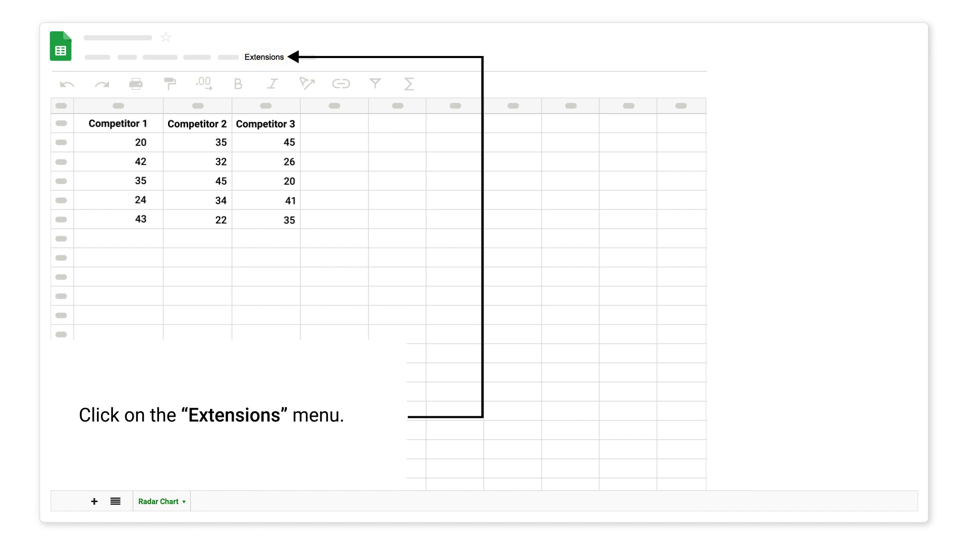
Step: Launch the ChartExpo add-on from the Extensions menu beside the competitor data
left_click(264, 57)
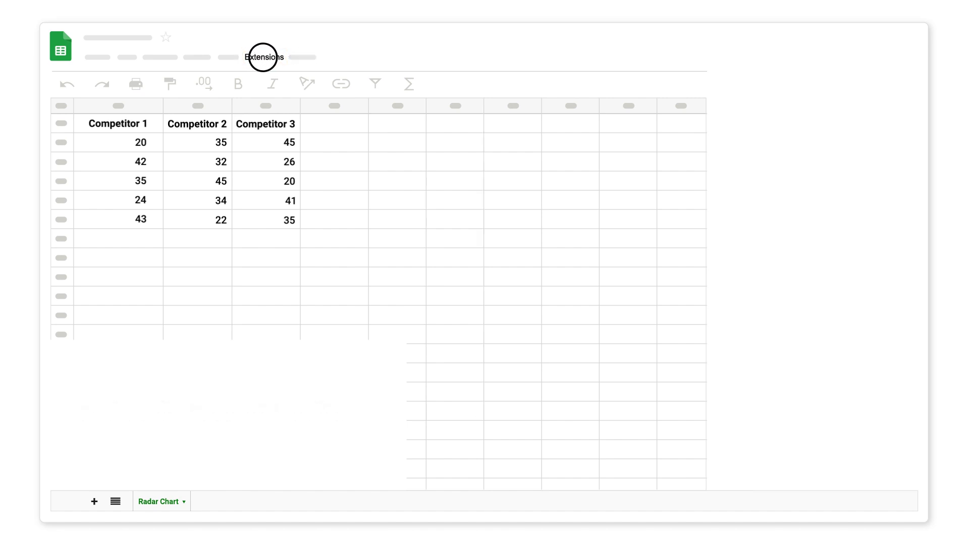
left_click(264, 57)
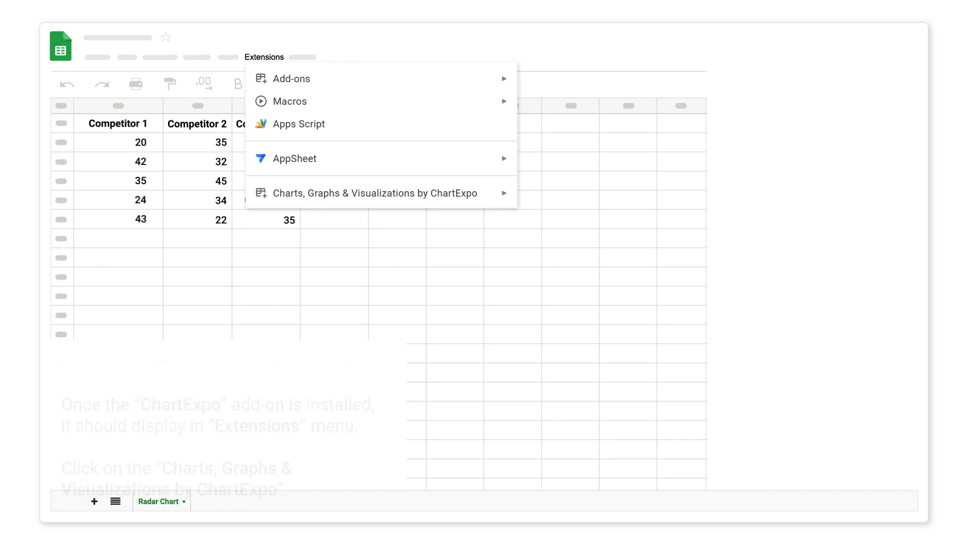
mouse_move(377, 193)
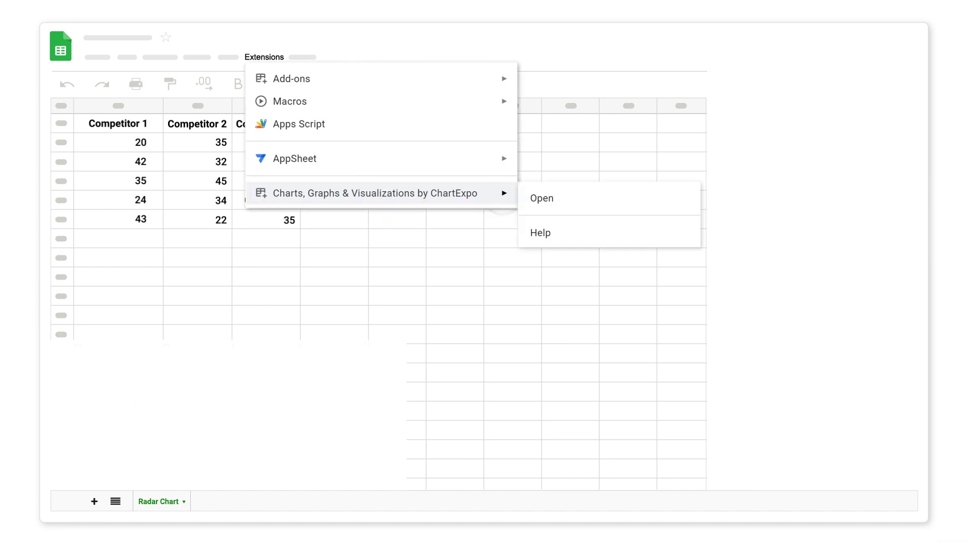
mouse_move(543, 198)
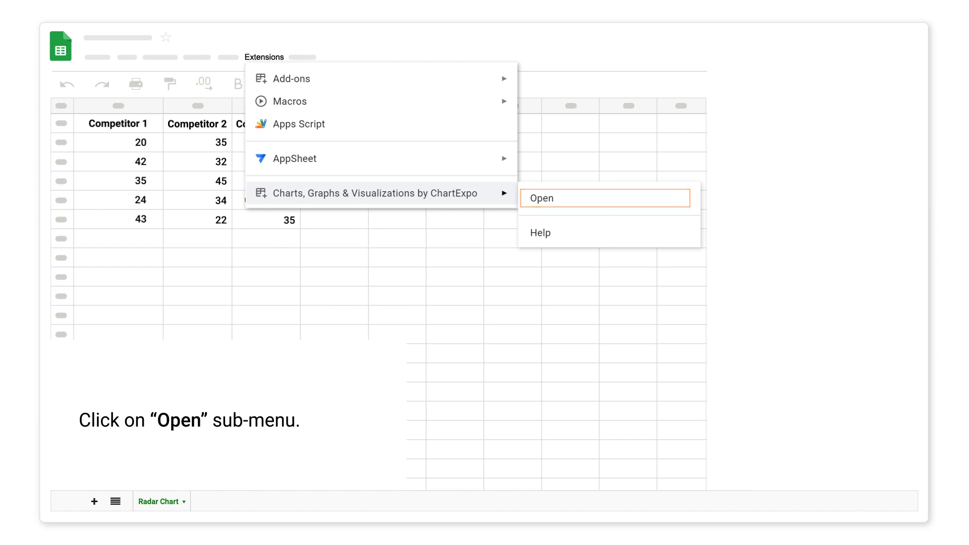
left_click(542, 198)
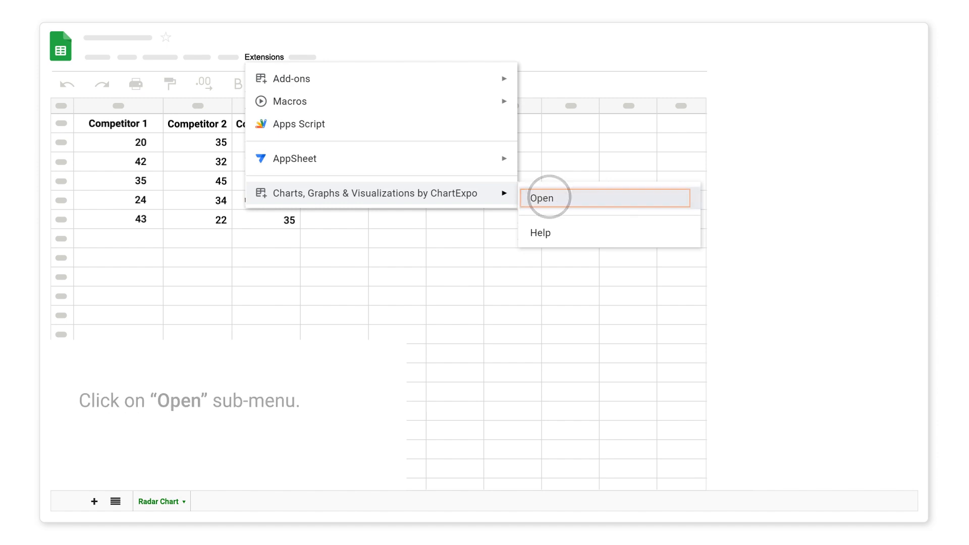
left_click(542, 198)
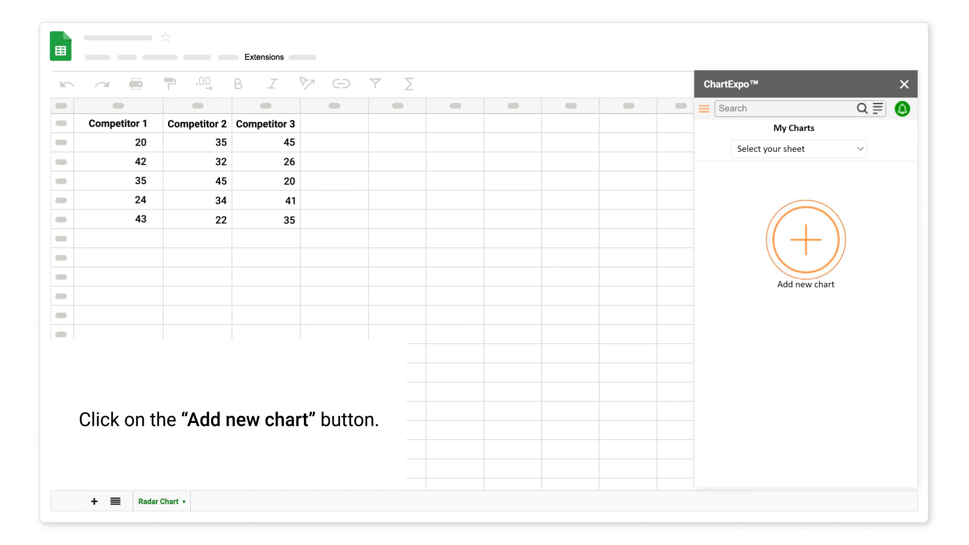
Step: Add a new chart, search 'radar' and choose the Radar Chart type
left_click(805, 239)
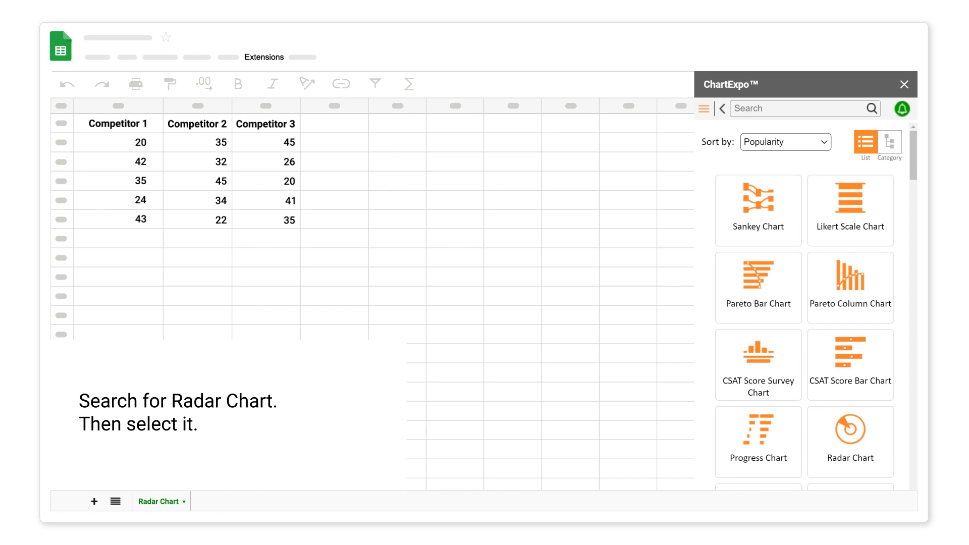
type("radar")
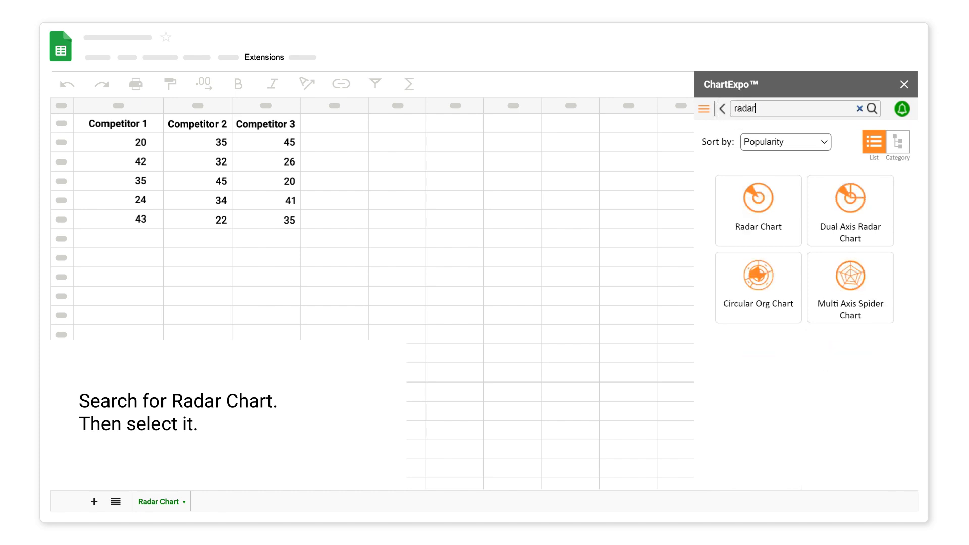
left_click(757, 210)
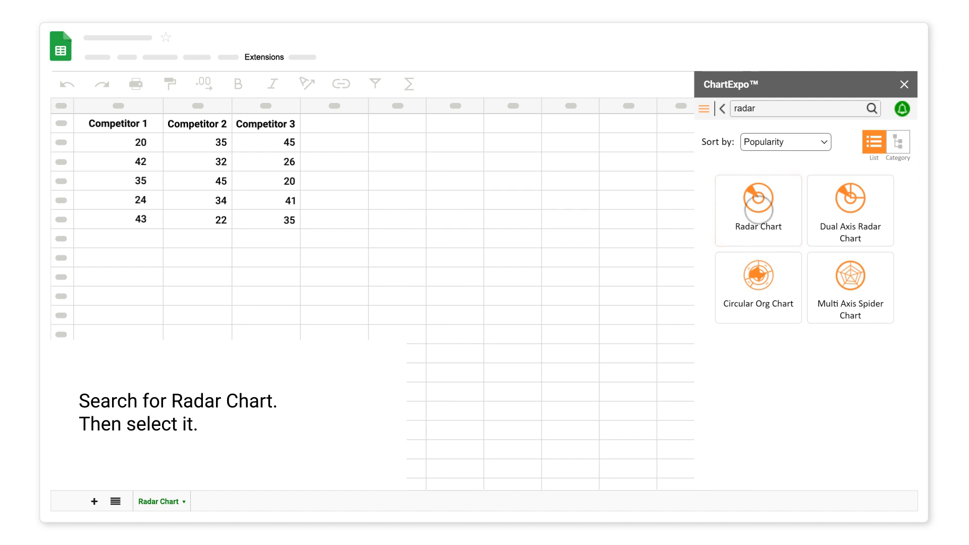
left_click(757, 208)
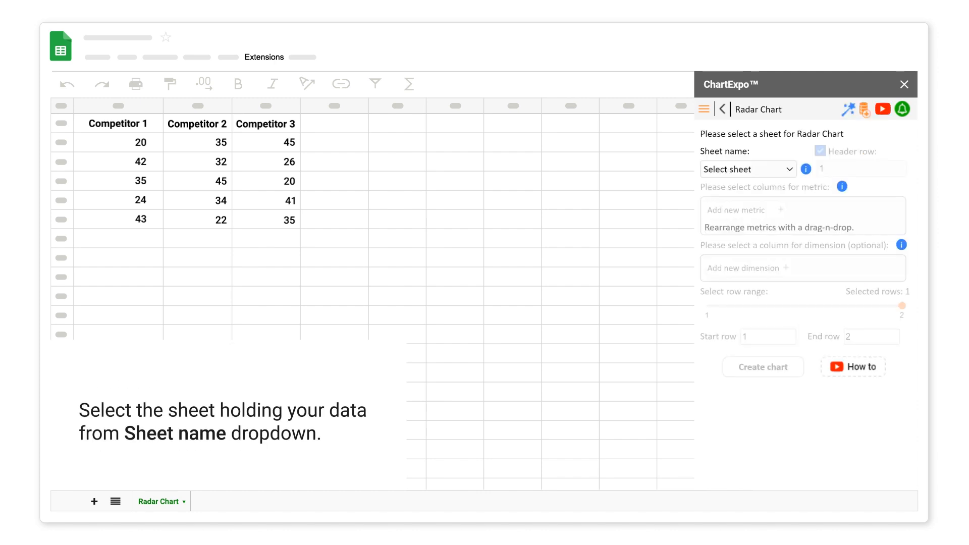
Step: Use the Radar Chart sheet as data source and add Competitor 1 as a metric
left_click(747, 168)
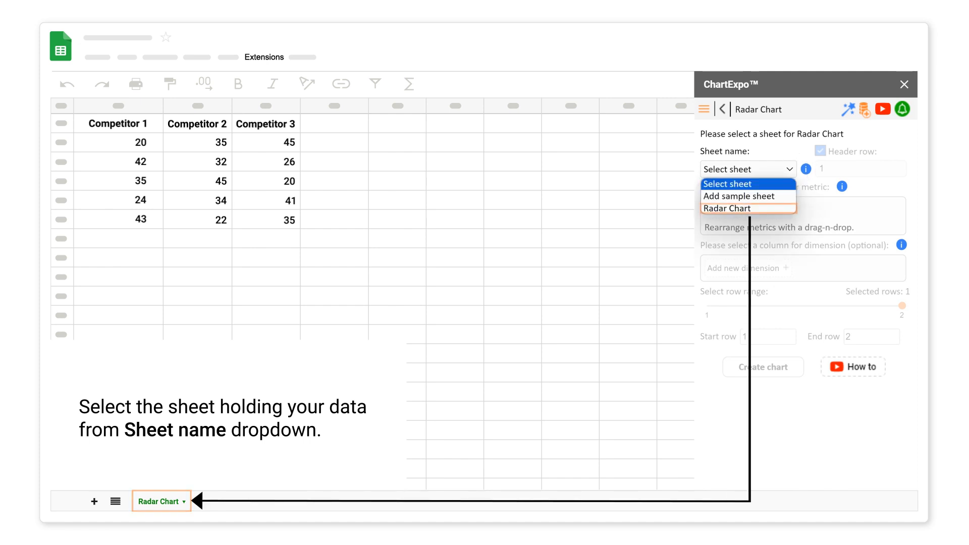
mouse_move(735, 209)
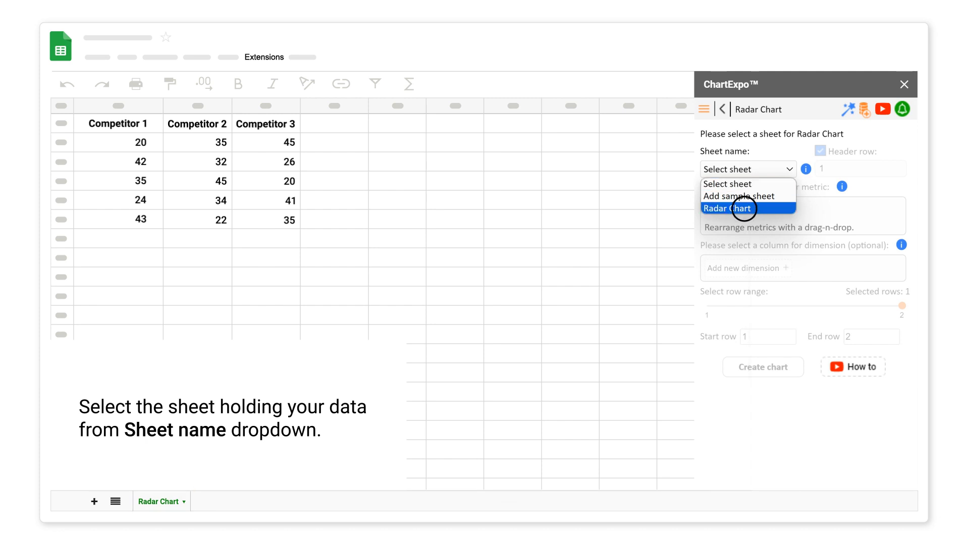
left_click(730, 208)
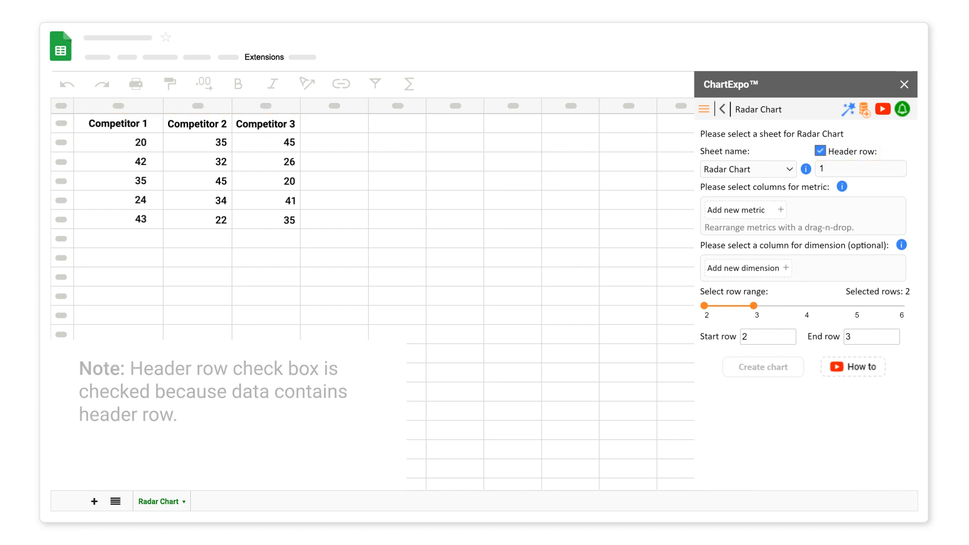
left_click(745, 209)
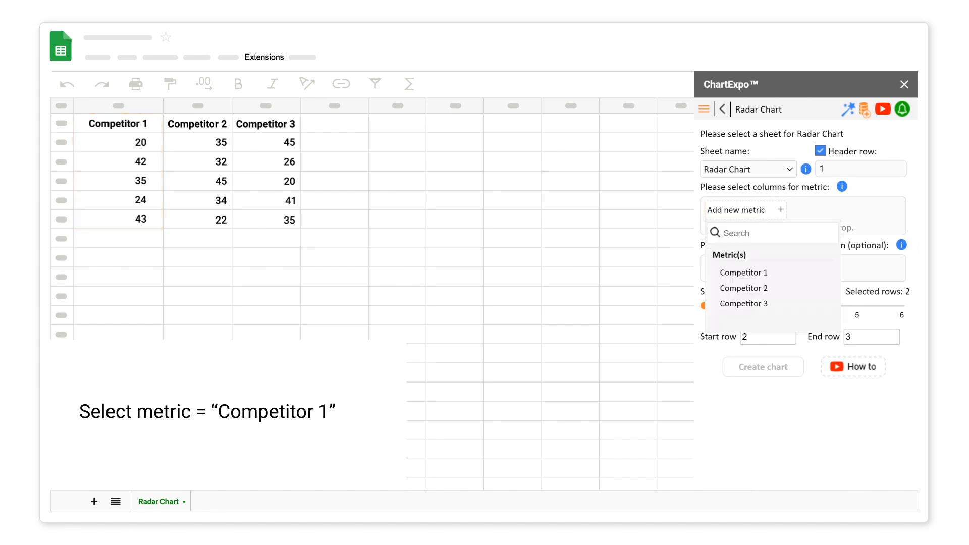
left_click(744, 272)
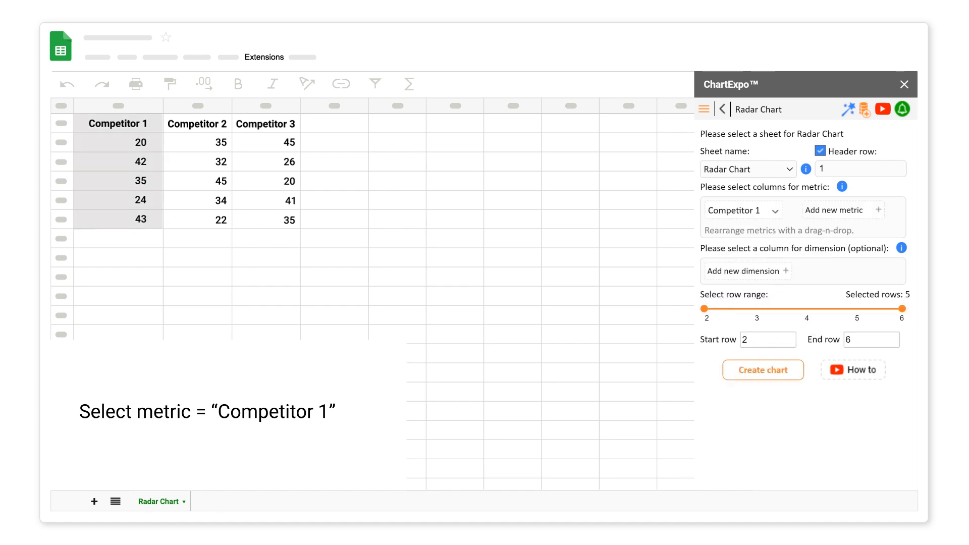
Step: Add Competitor 2 and Competitor 3 as metrics and create the chart
left_click(842, 209)
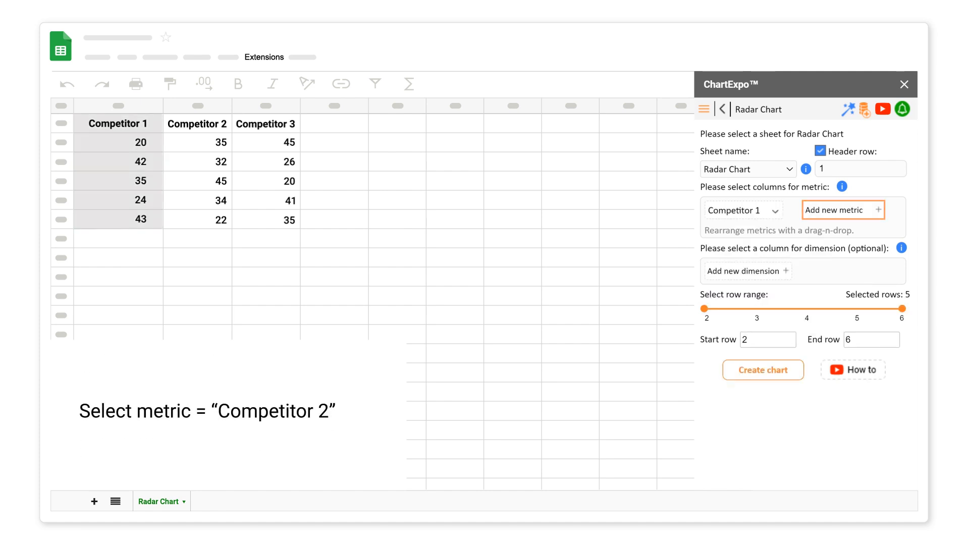
mouse_move(879, 209)
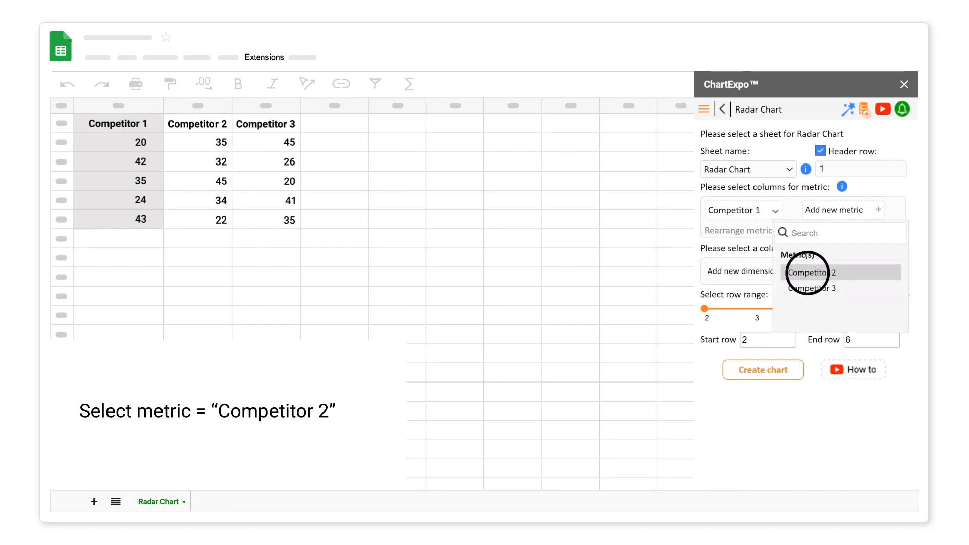
left_click(818, 272)
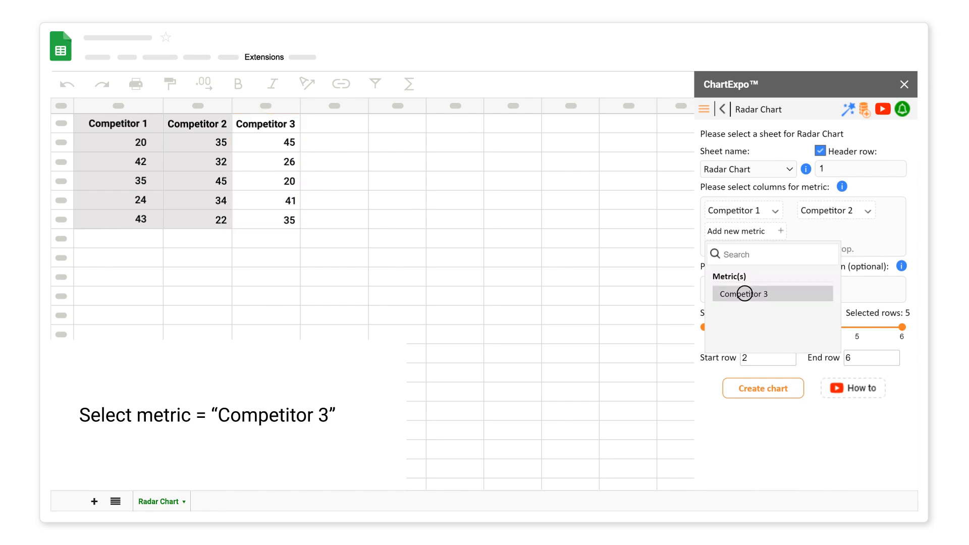
left_click(744, 293)
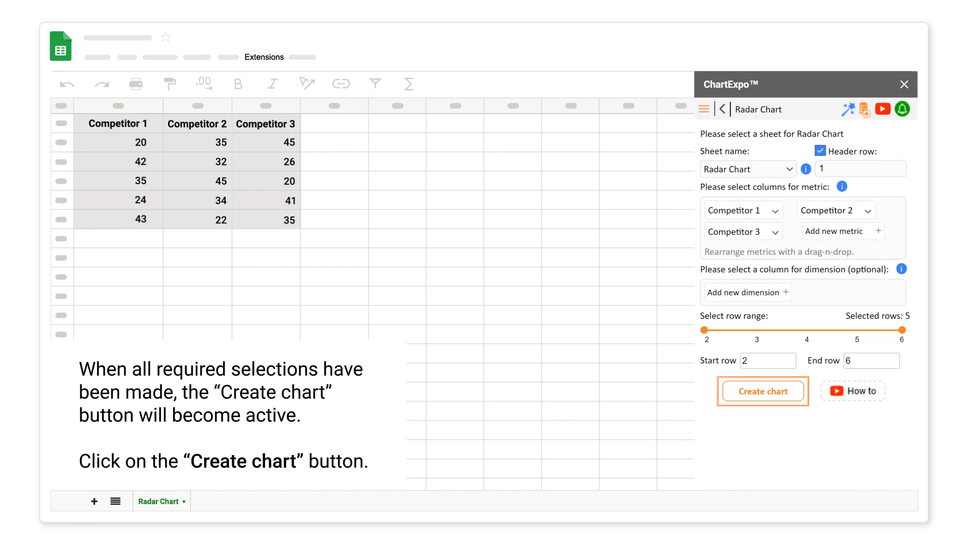
left_click(763, 391)
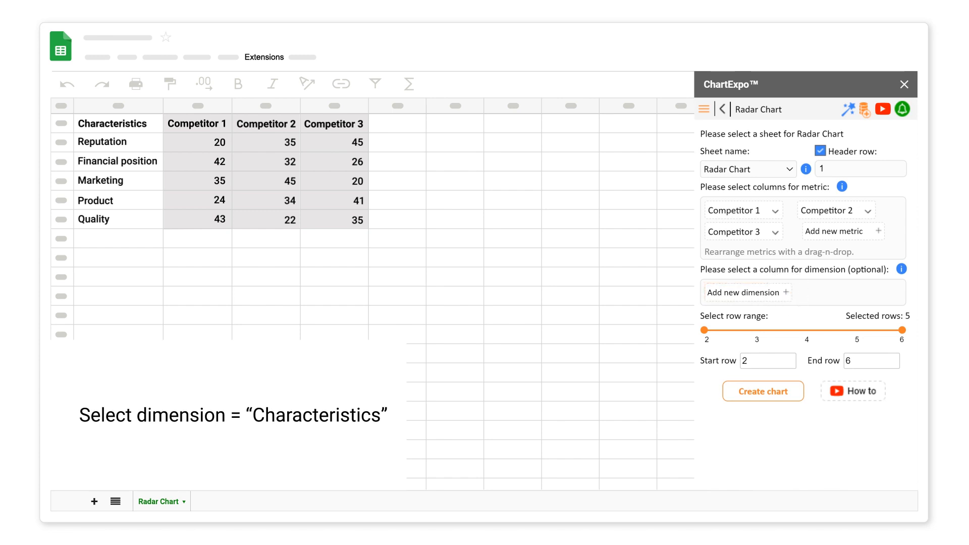
Step: Set Characteristics as the dimension and create the radar chart preview
left_click(745, 292)
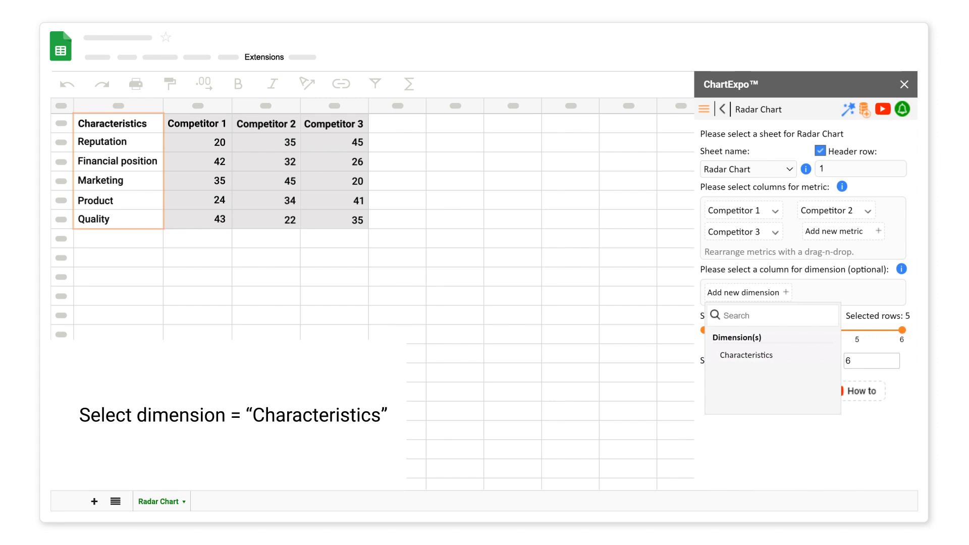
left_click(746, 355)
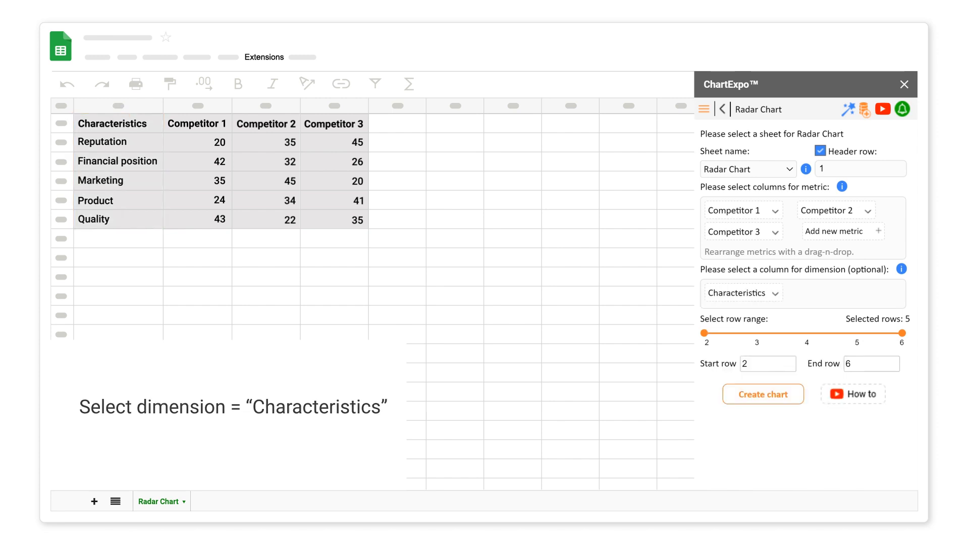
left_click(762, 394)
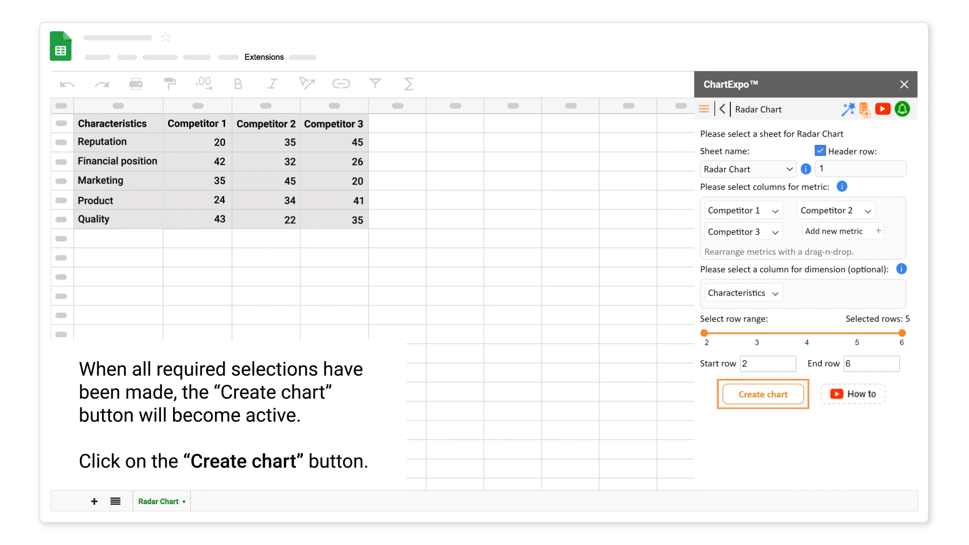
left_click(763, 395)
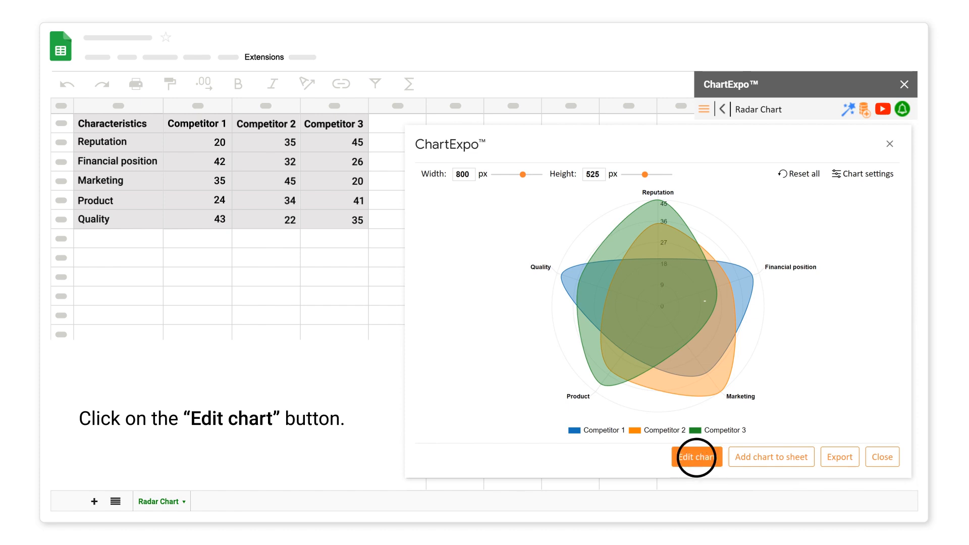
Step: Set the chart header to 'Competitive Analysis', make it visible and apply
left_click(696, 457)
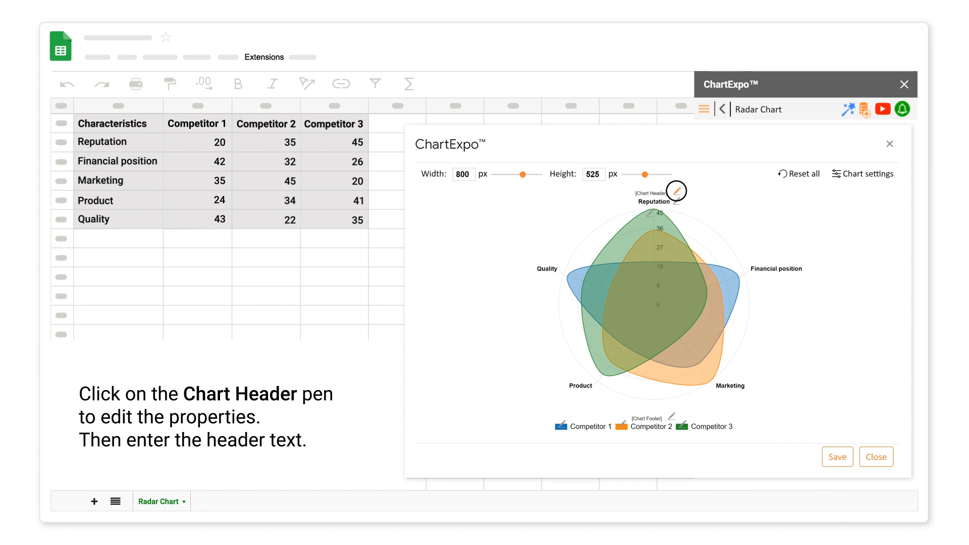
left_click(676, 190)
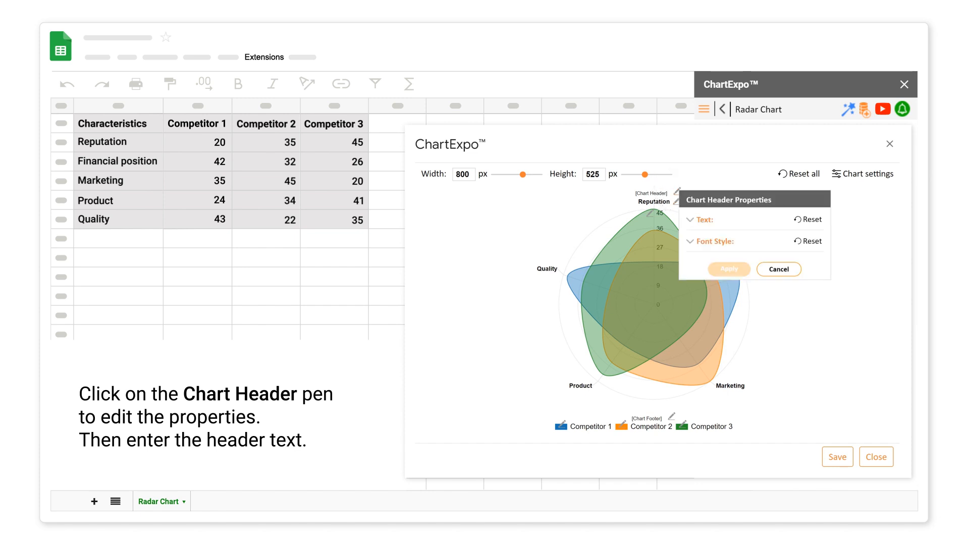
left_click(688, 221)
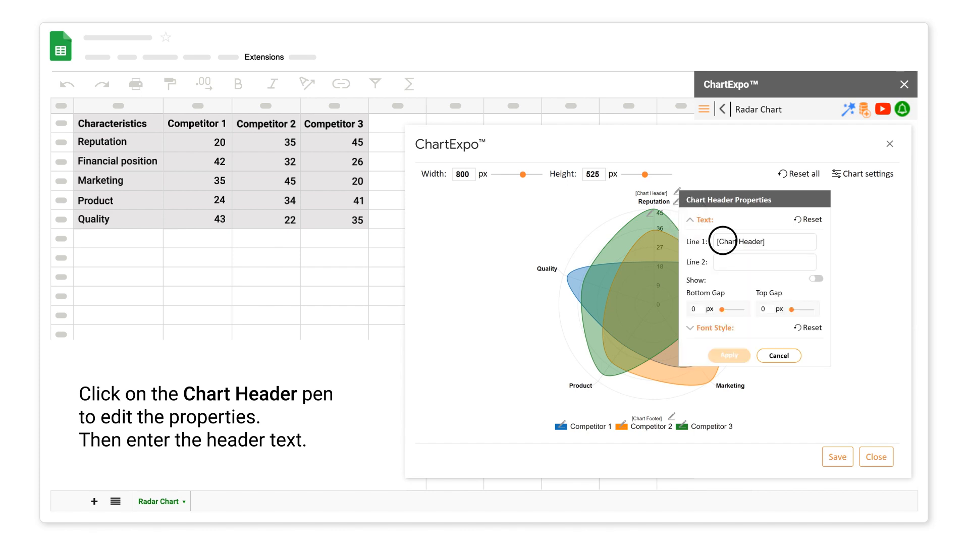
type("Competitive Analysis")
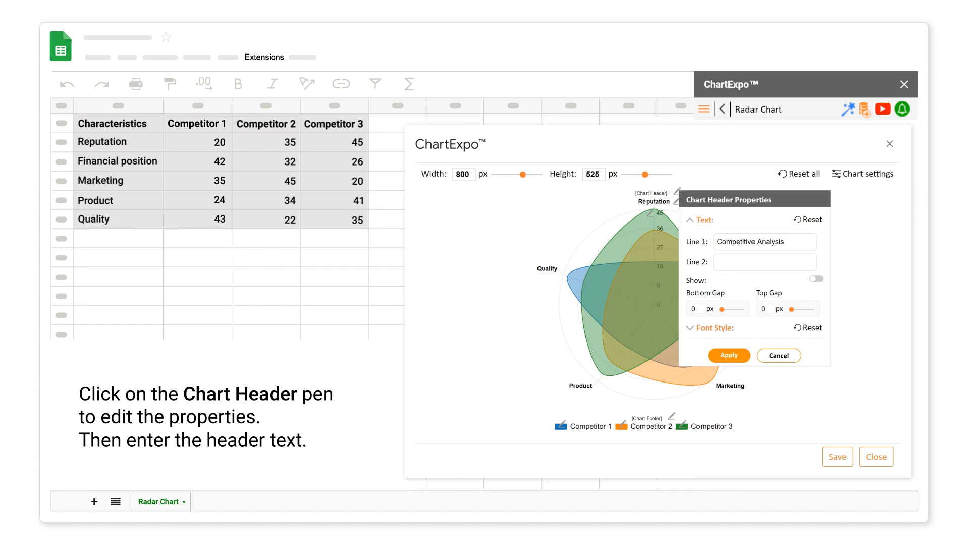
left_click(815, 279)
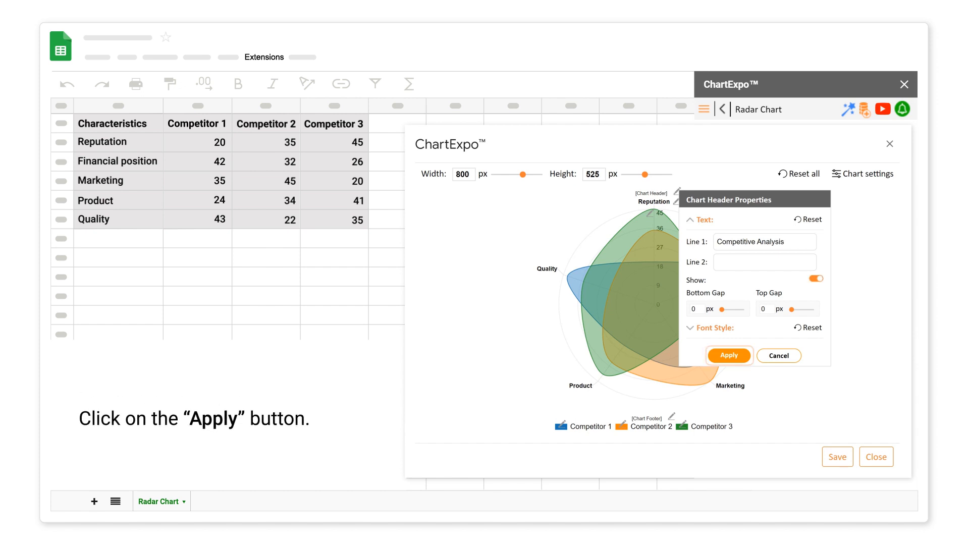
left_click(729, 356)
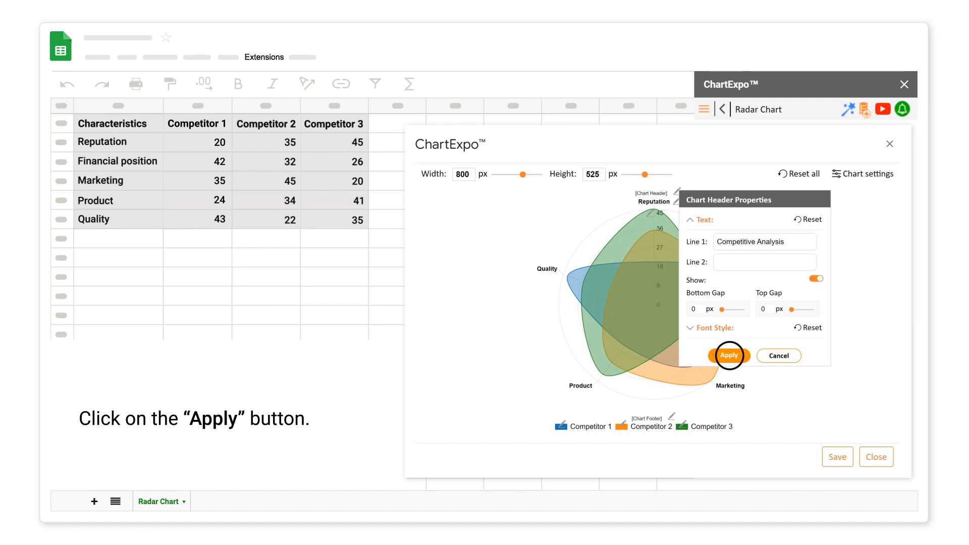
left_click(729, 355)
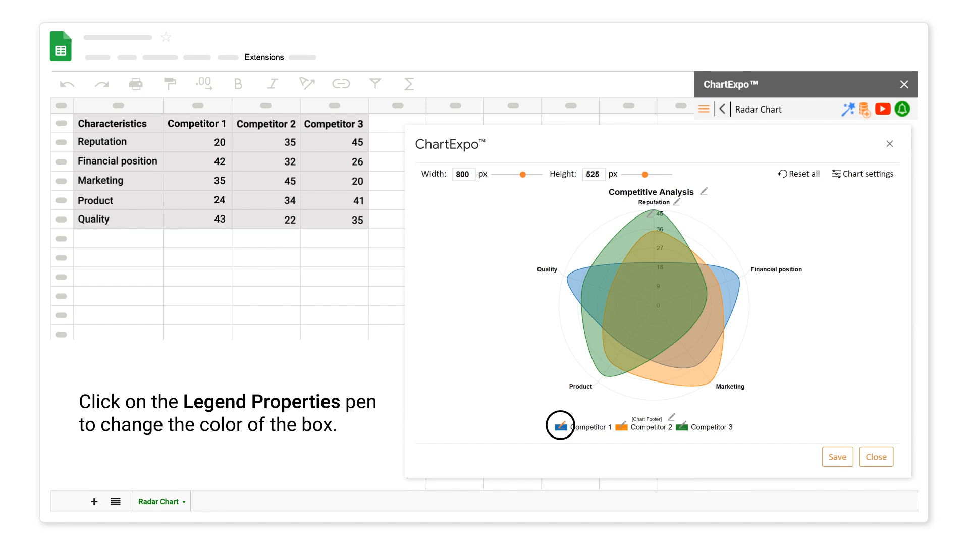
Step: Recolour Competitor 1's legend box and series to teal #2cacc1 and apply
left_click(560, 425)
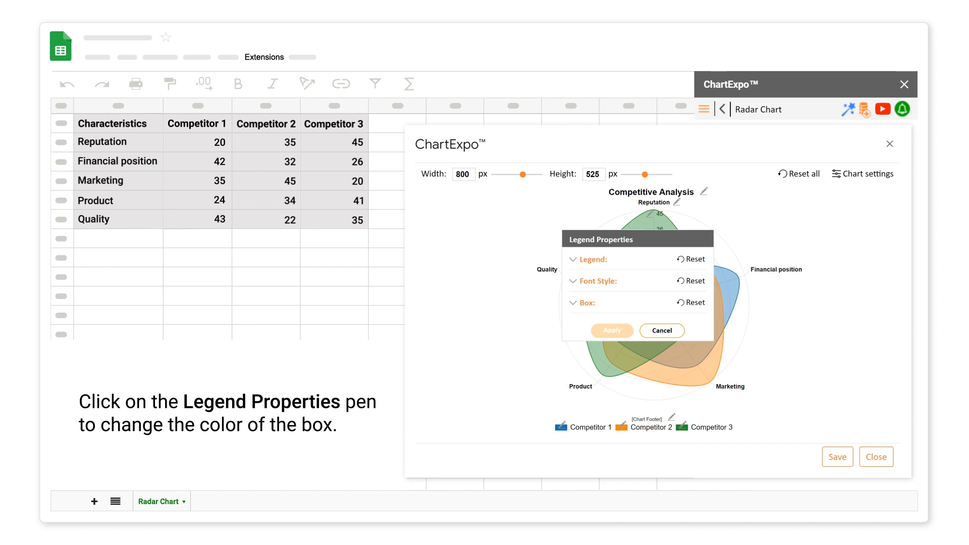
left_click(573, 302)
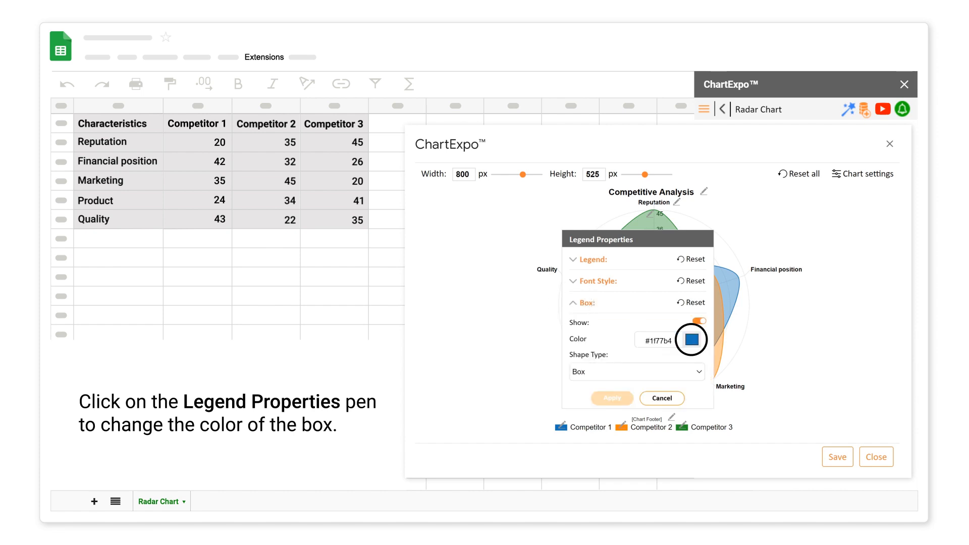
left_click(690, 339)
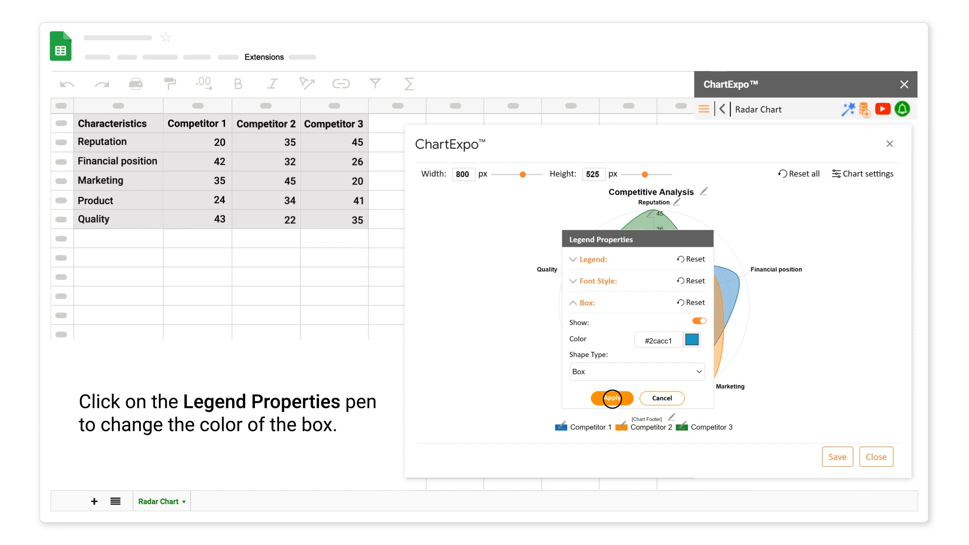
left_click(611, 399)
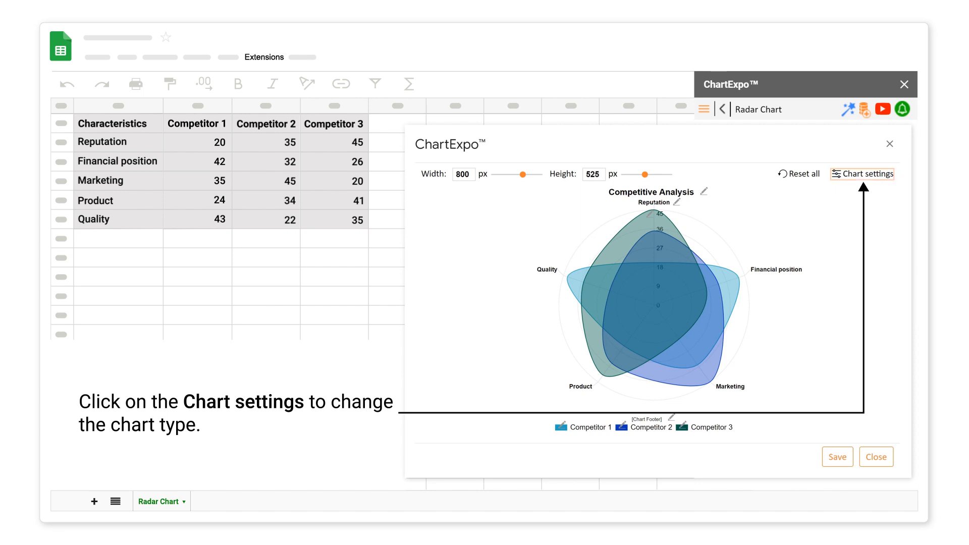
left_click(862, 173)
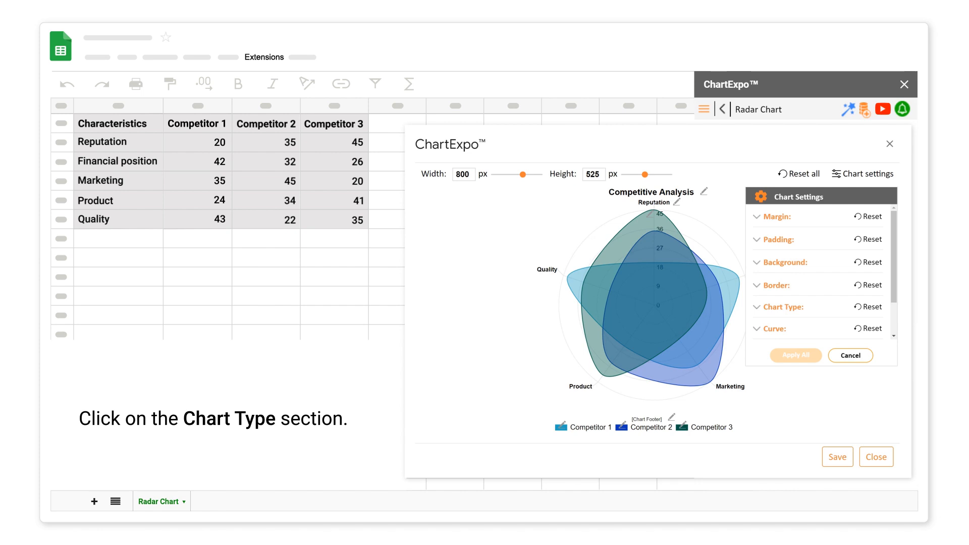
left_click(780, 307)
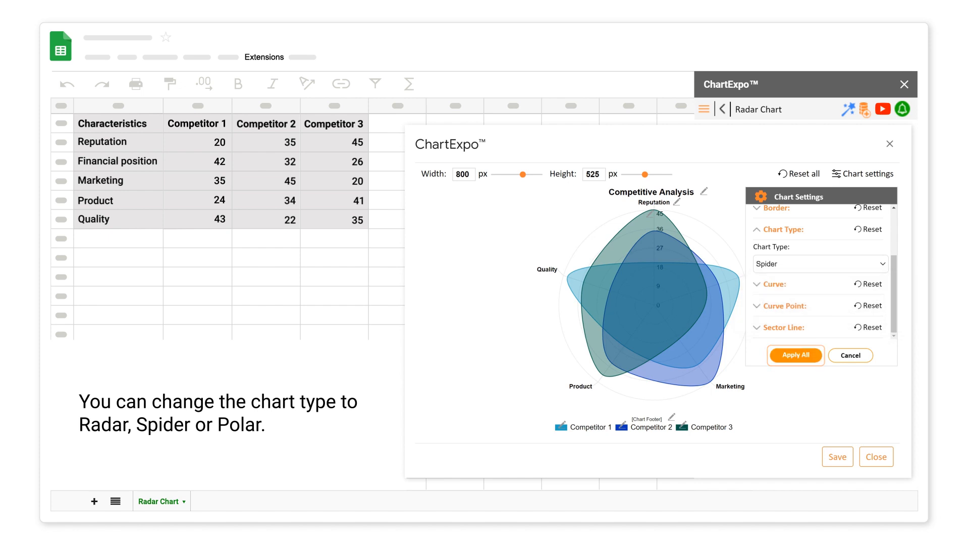
left_click(795, 355)
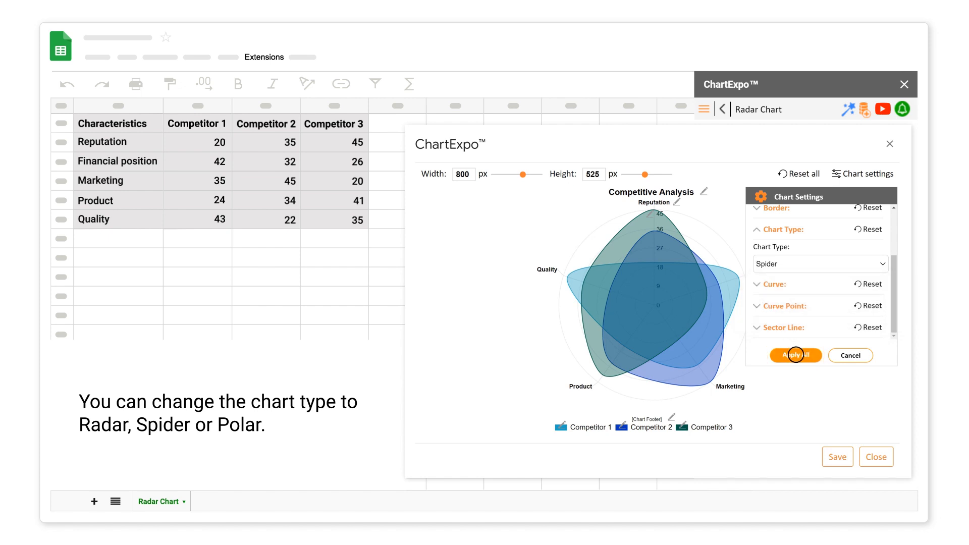
left_click(795, 356)
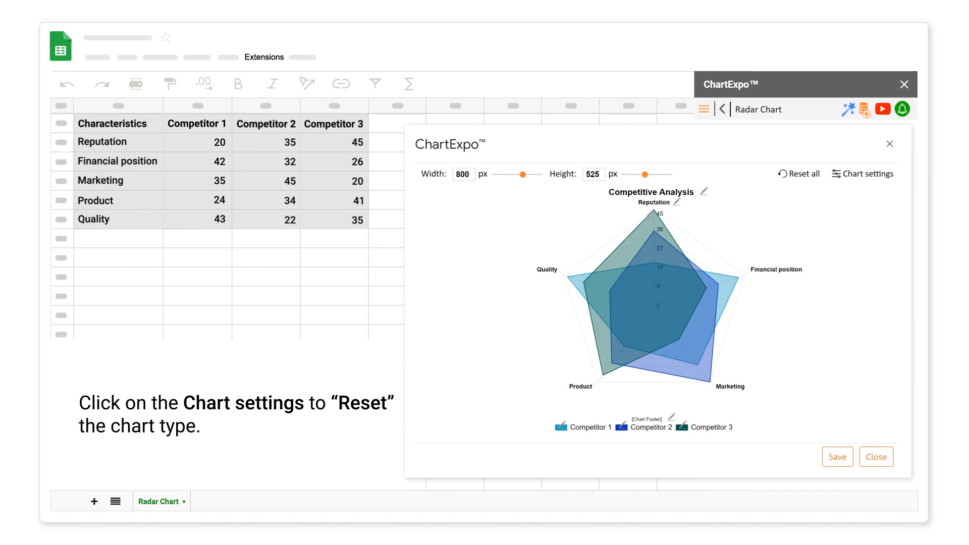
left_click(867, 174)
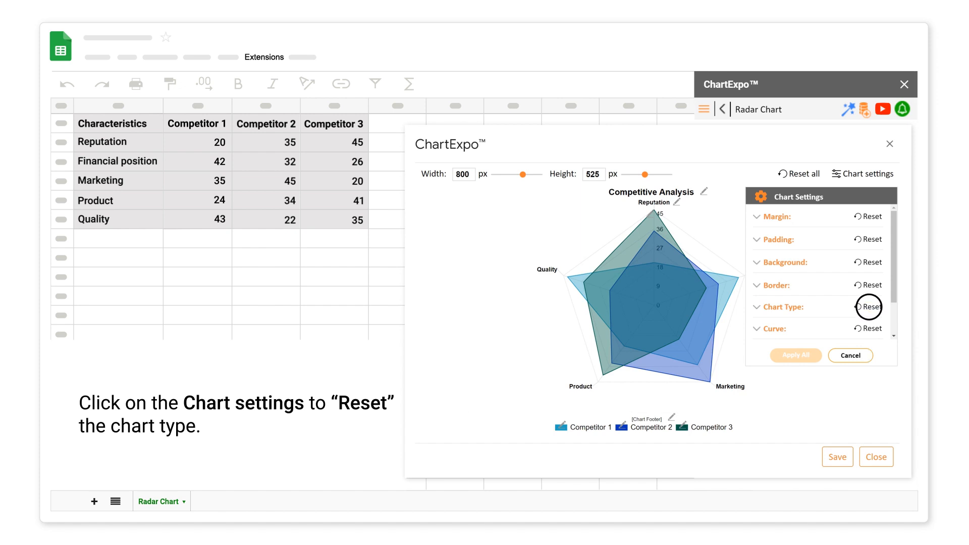
left_click(867, 307)
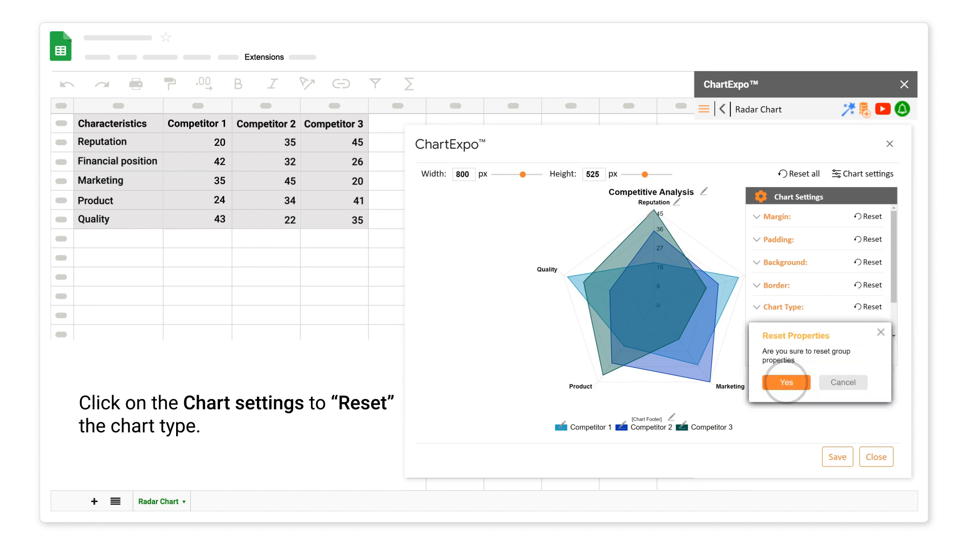
left_click(786, 382)
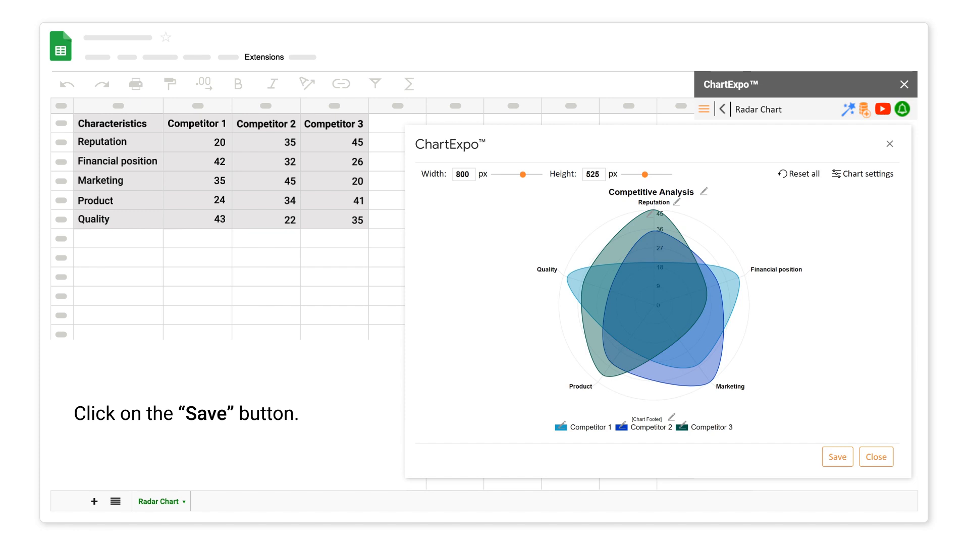
Step: Save the chart edits and add the chart image to the sheet via Export
left_click(837, 457)
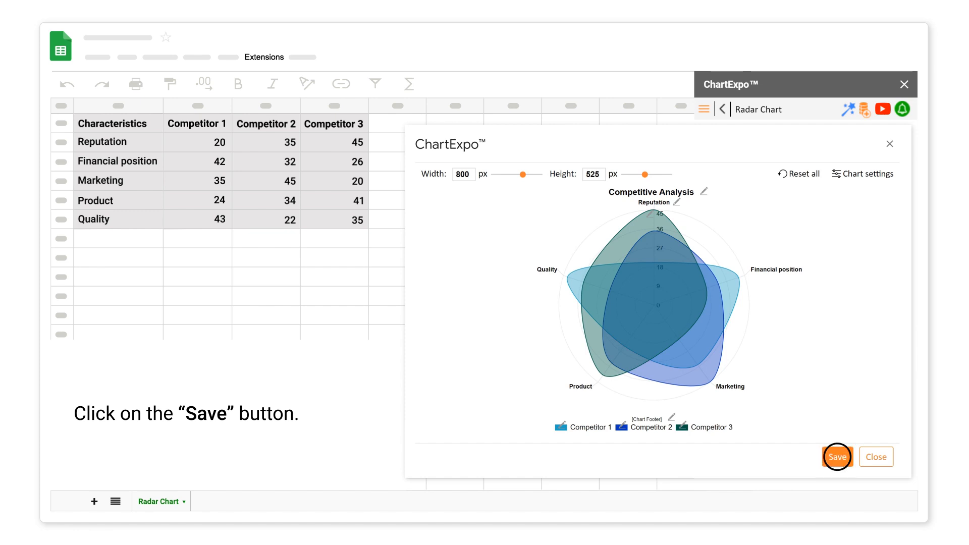
left_click(837, 457)
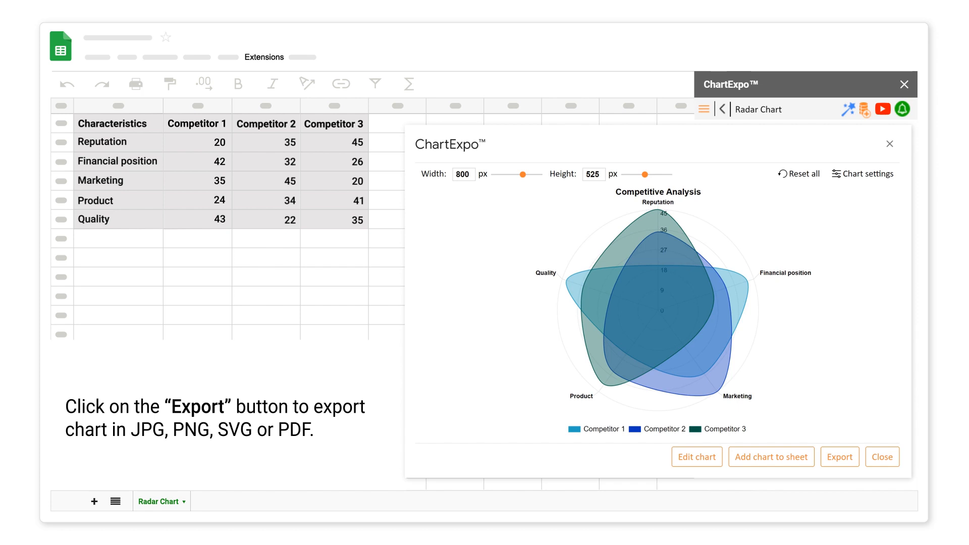
left_click(839, 456)
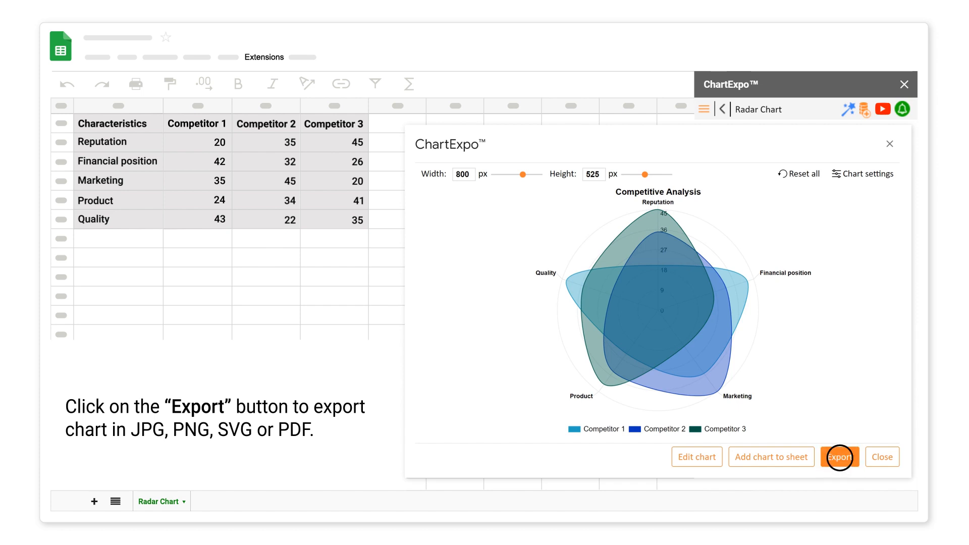
left_click(840, 457)
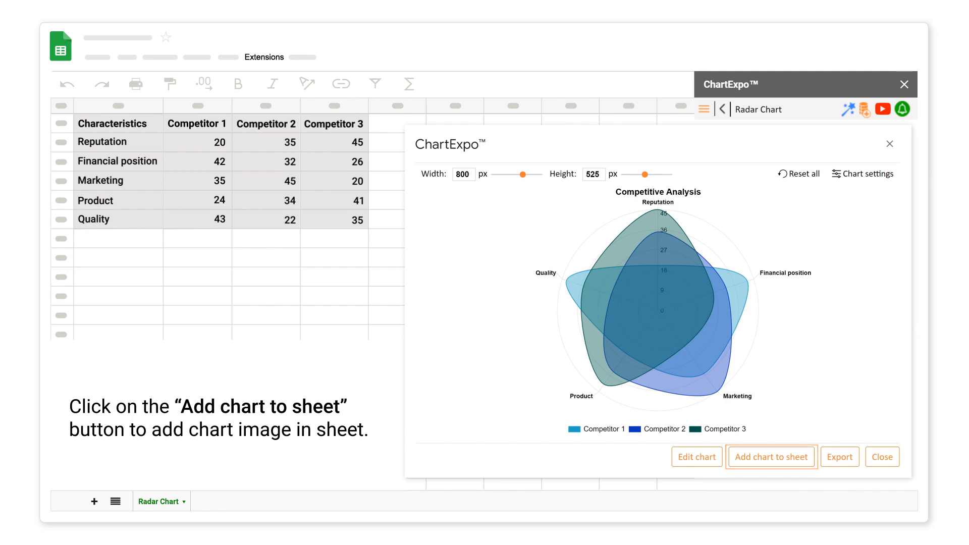
left_click(770, 456)
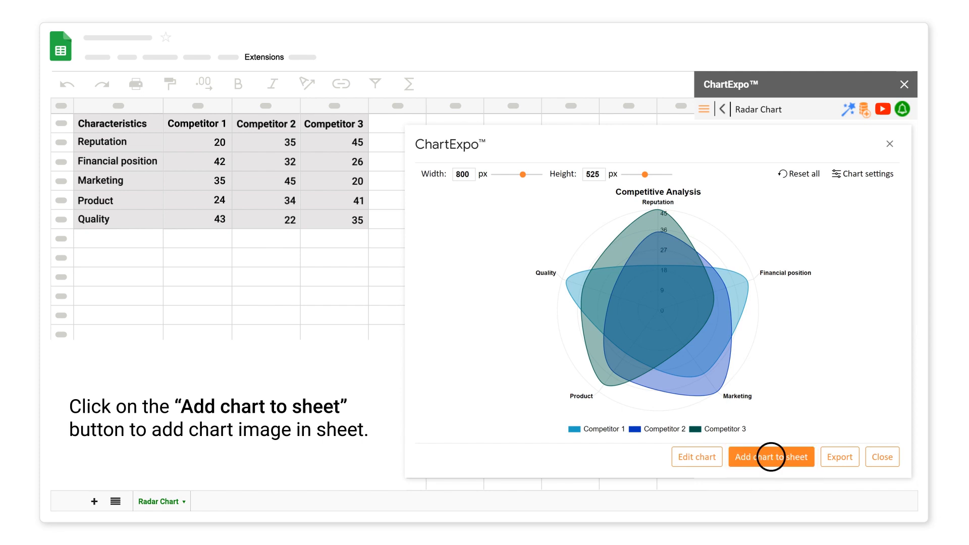